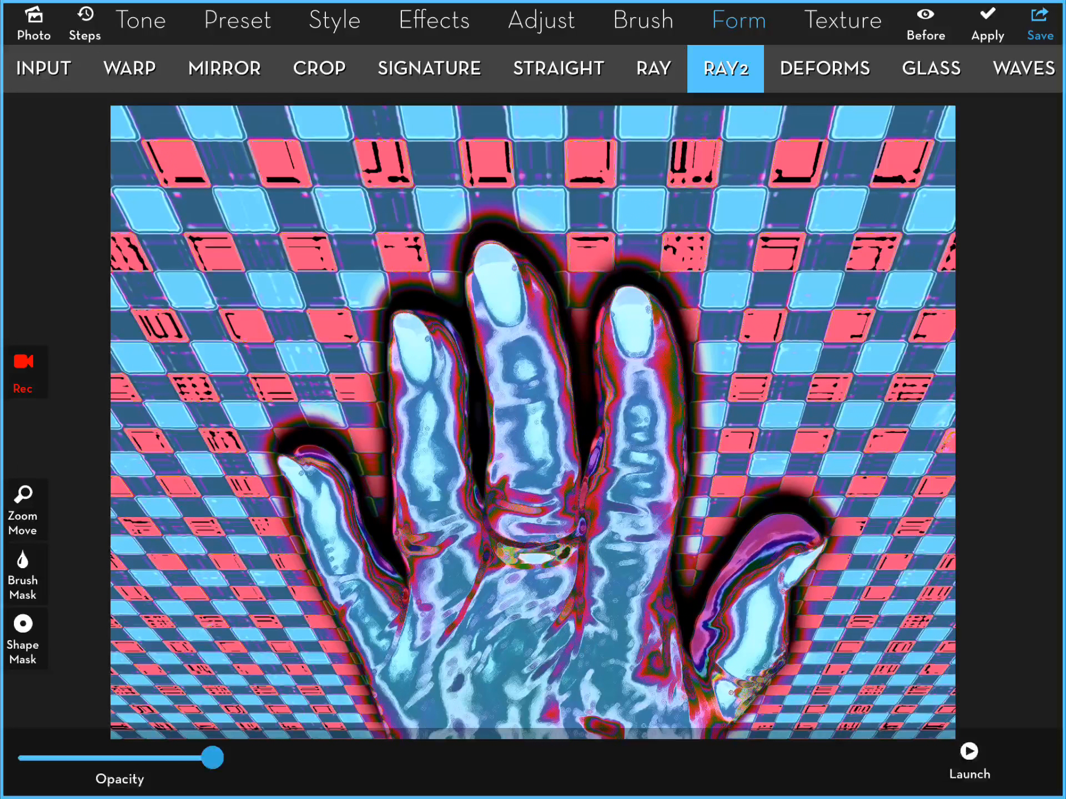
Step: Render the hand-and-checkerboard photo as a Solid RAY2 spiky relief and bring up texture choices
left_click(968, 753)
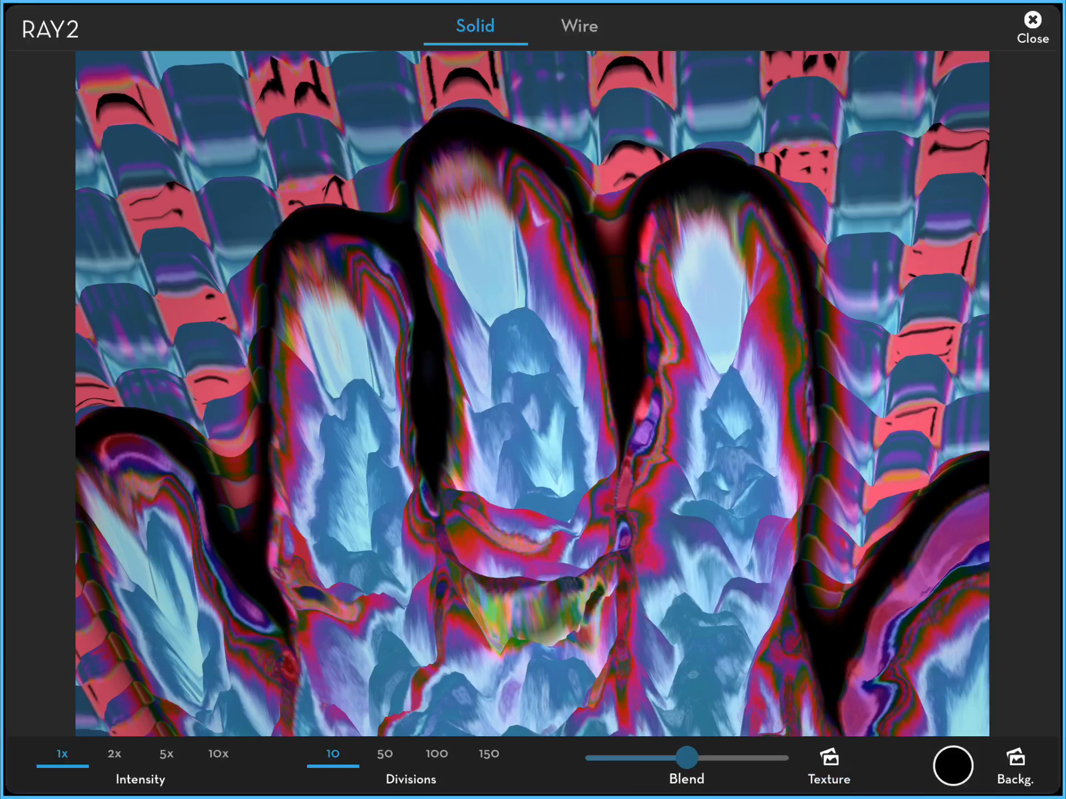
left_click(827, 757)
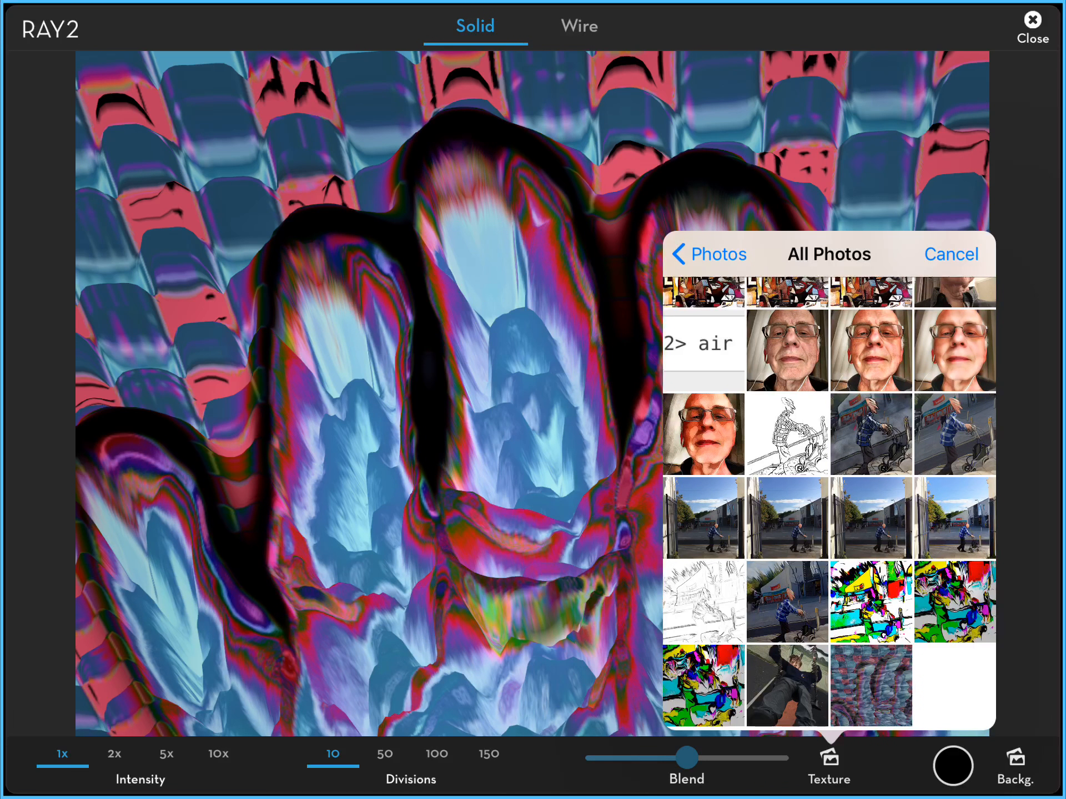
Step: Overlay a patterned photo from All Photos as the relief's texture
left_click_drag(688, 758, 688, 758)
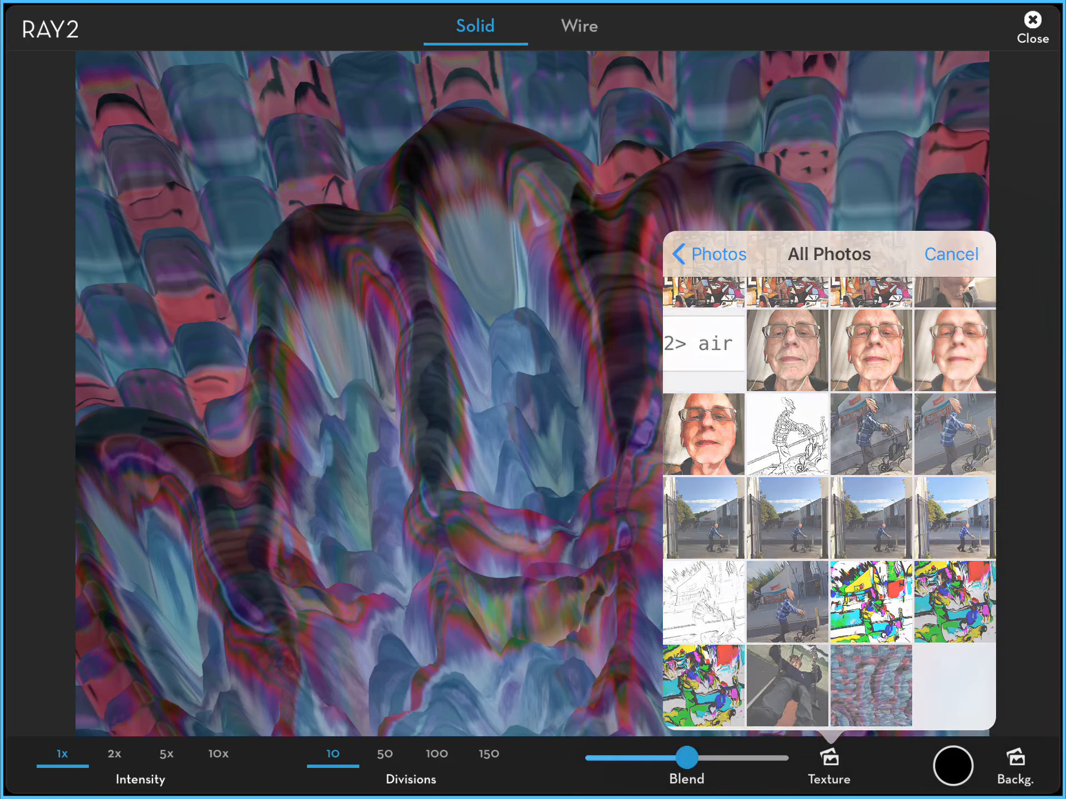
left_click(951, 254)
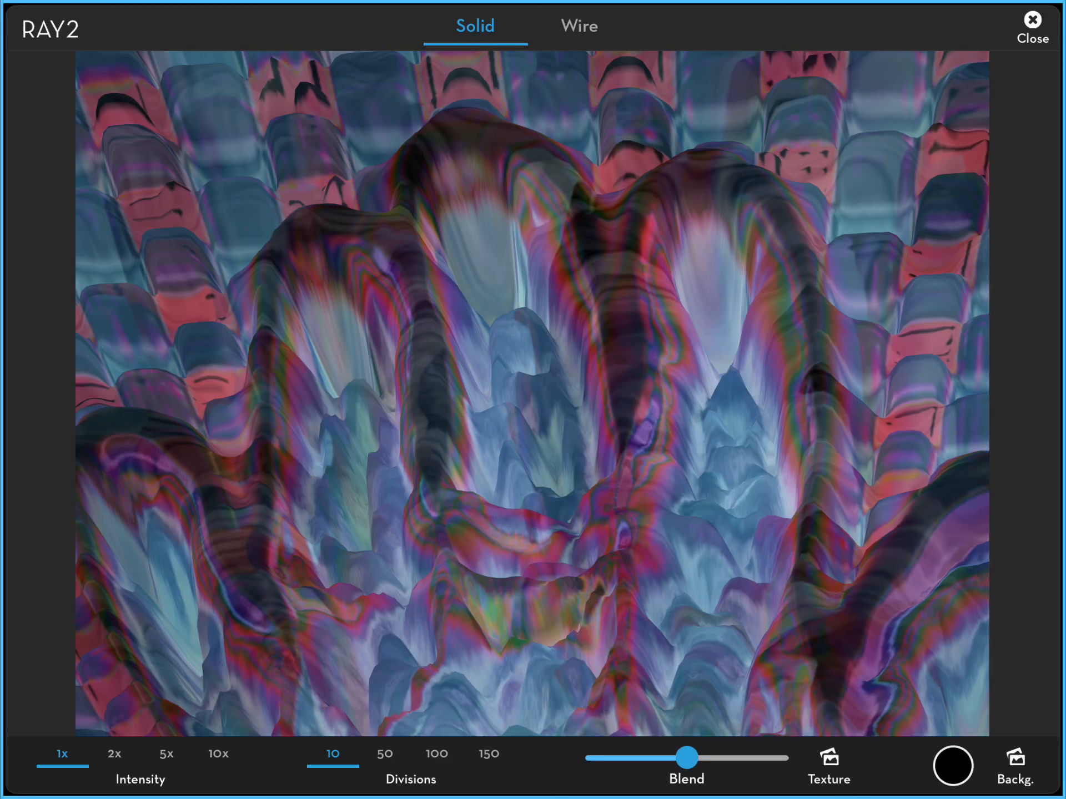
Step: Commit the textured RAY2 relief to the photo and save the finished image
left_click(1033, 27)
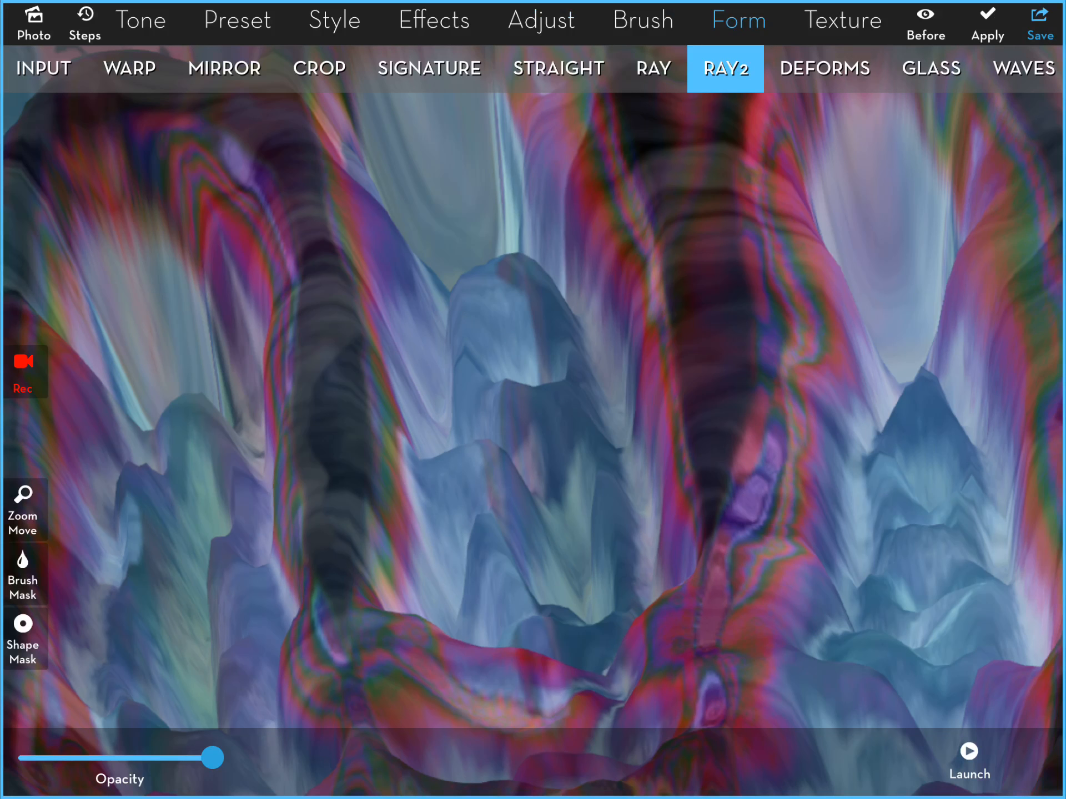
left_click(987, 23)
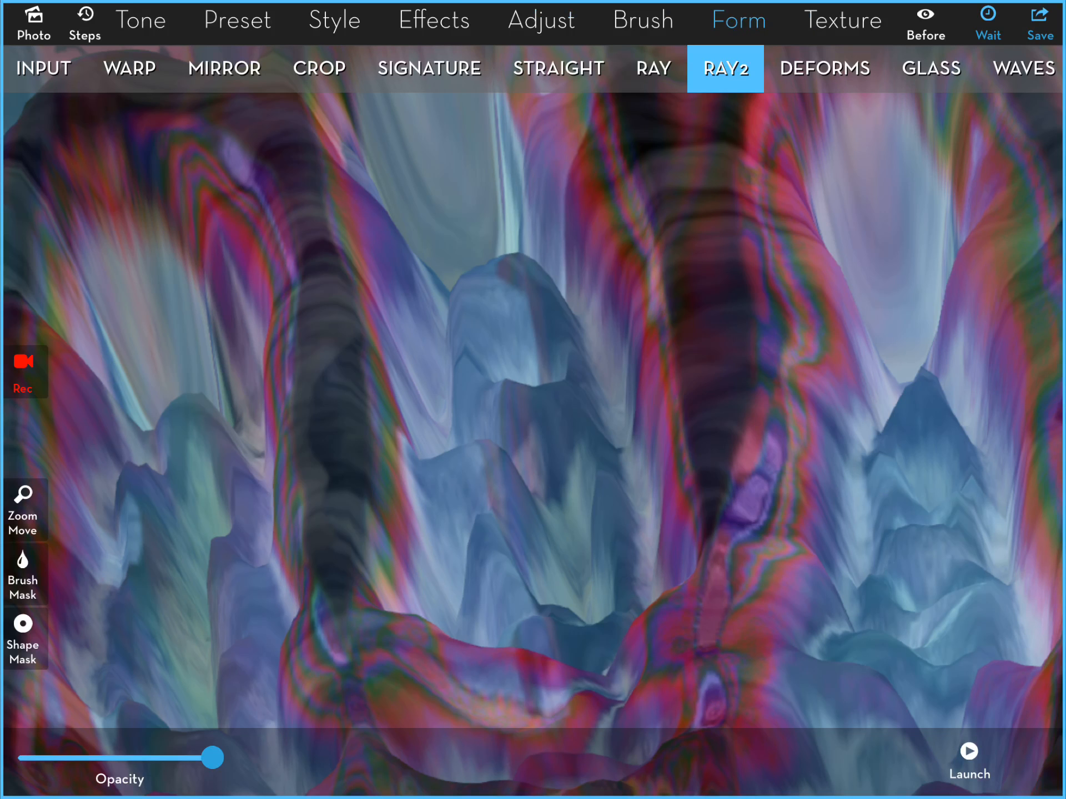
left_click(43, 67)
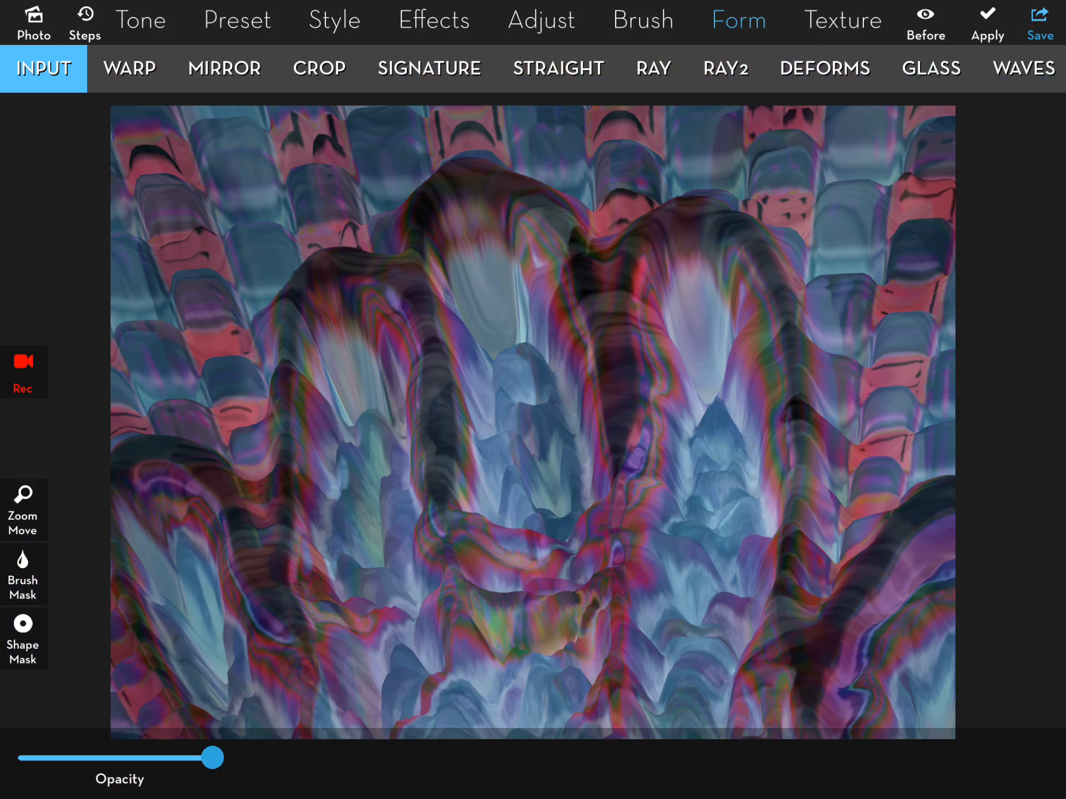
left_click(1039, 22)
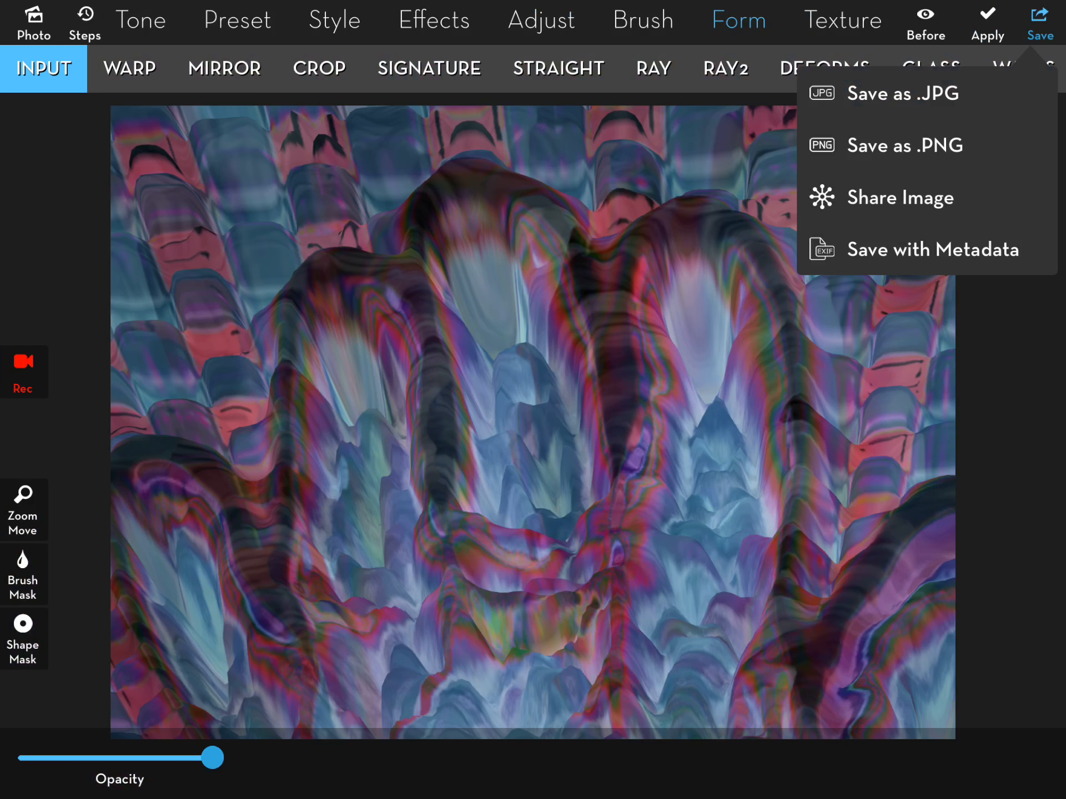
left_click(1039, 24)
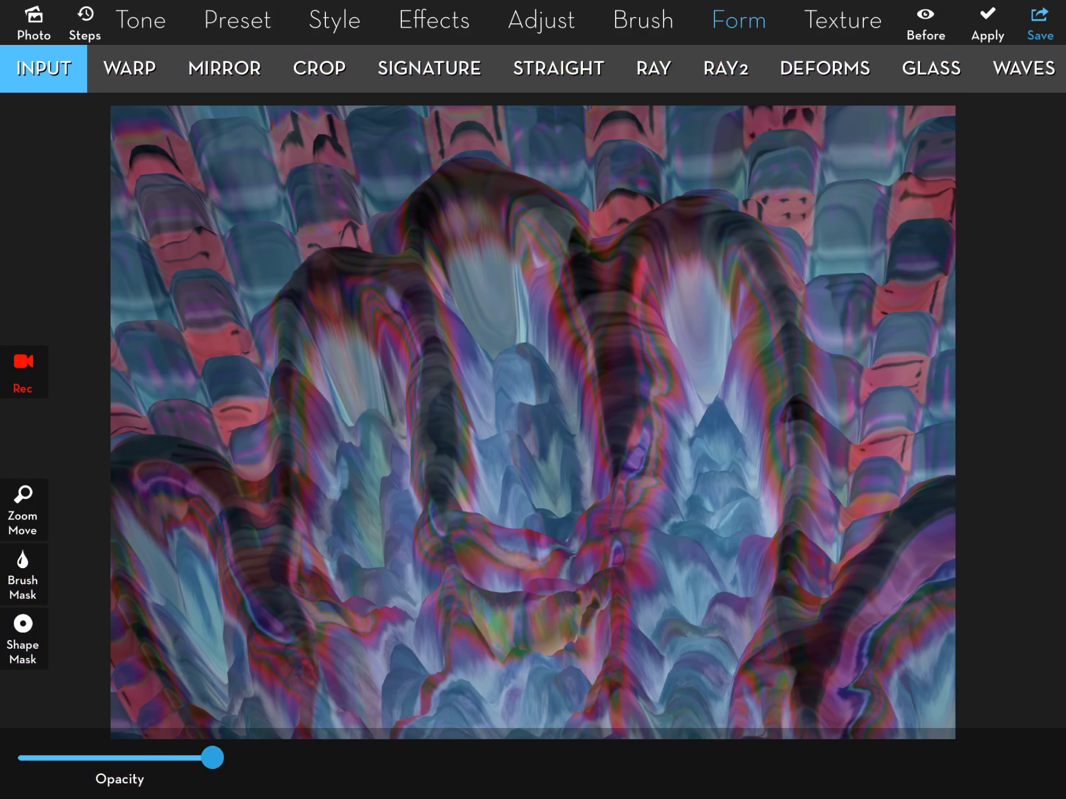